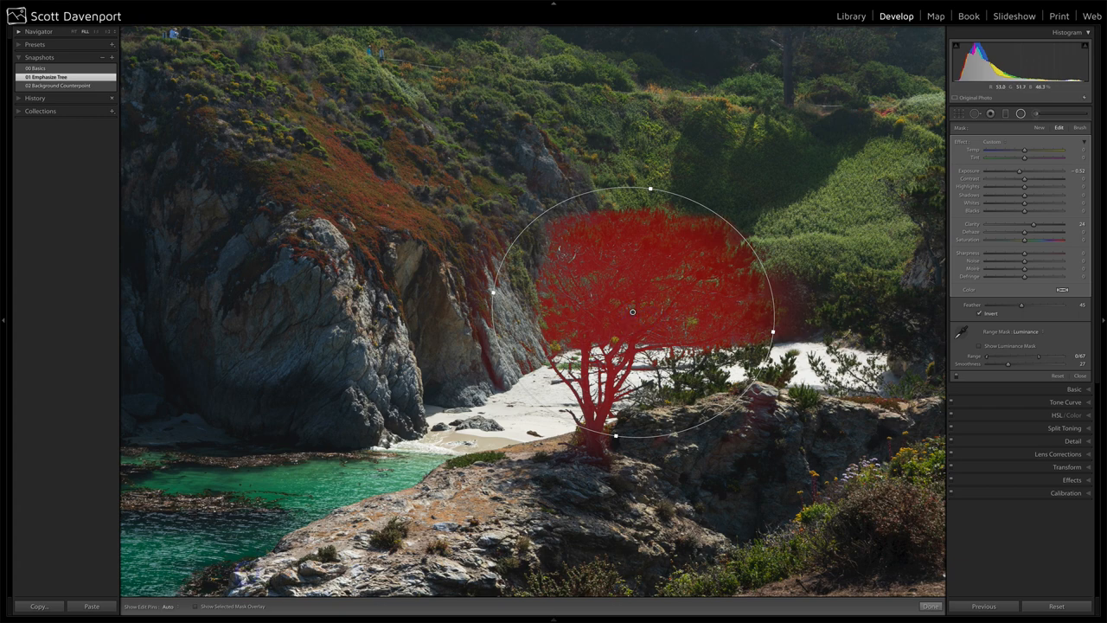
Select the adjustment brush pin on the tree to edit its luminance-refined painted mask.
click(198, 606)
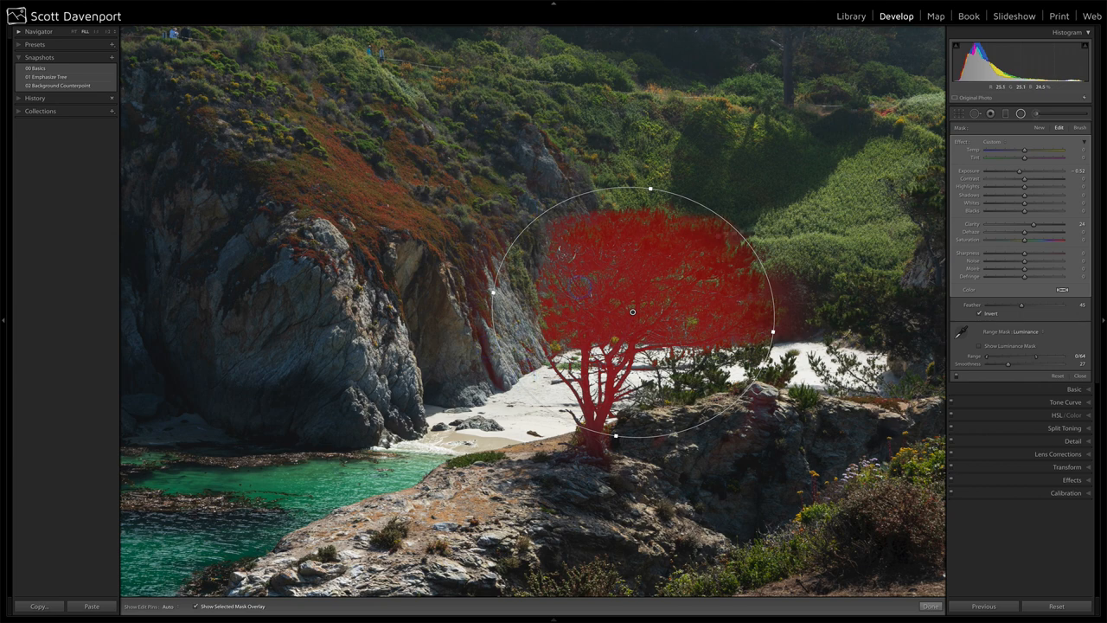
click(1079, 128)
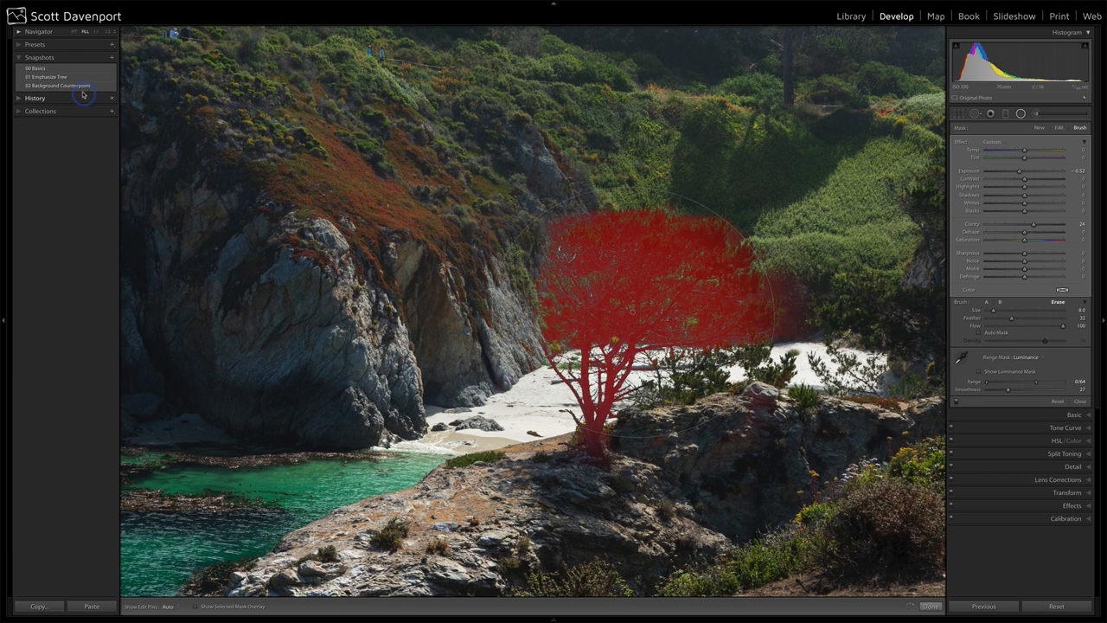
Load the Background Countermask snapshot, review the brush settings and hide the mask overlay.
click(59, 87)
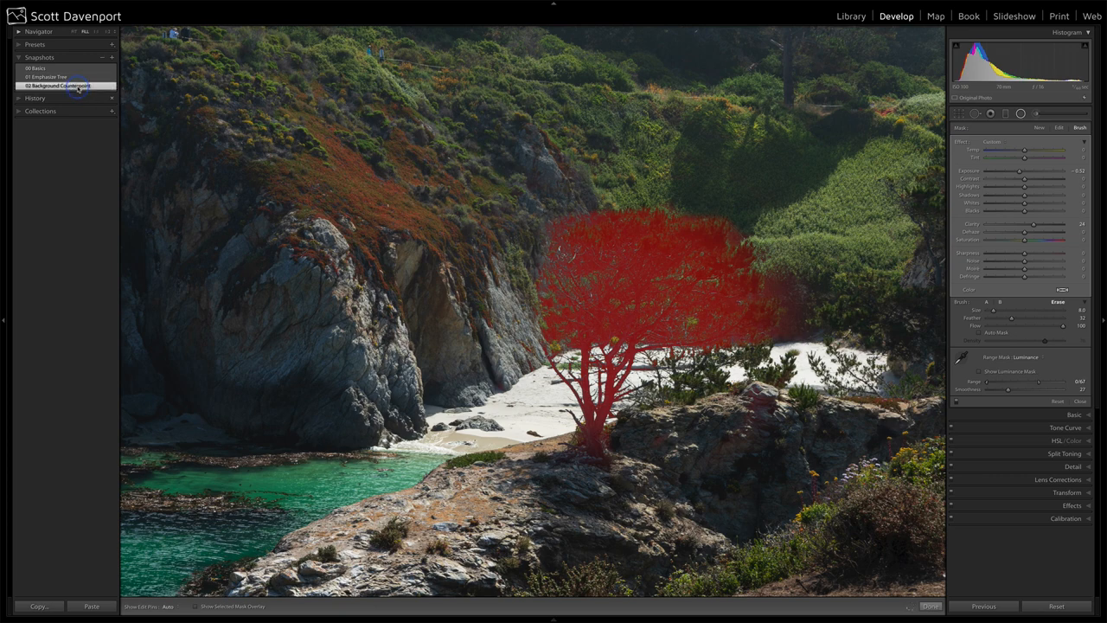
click(631, 312)
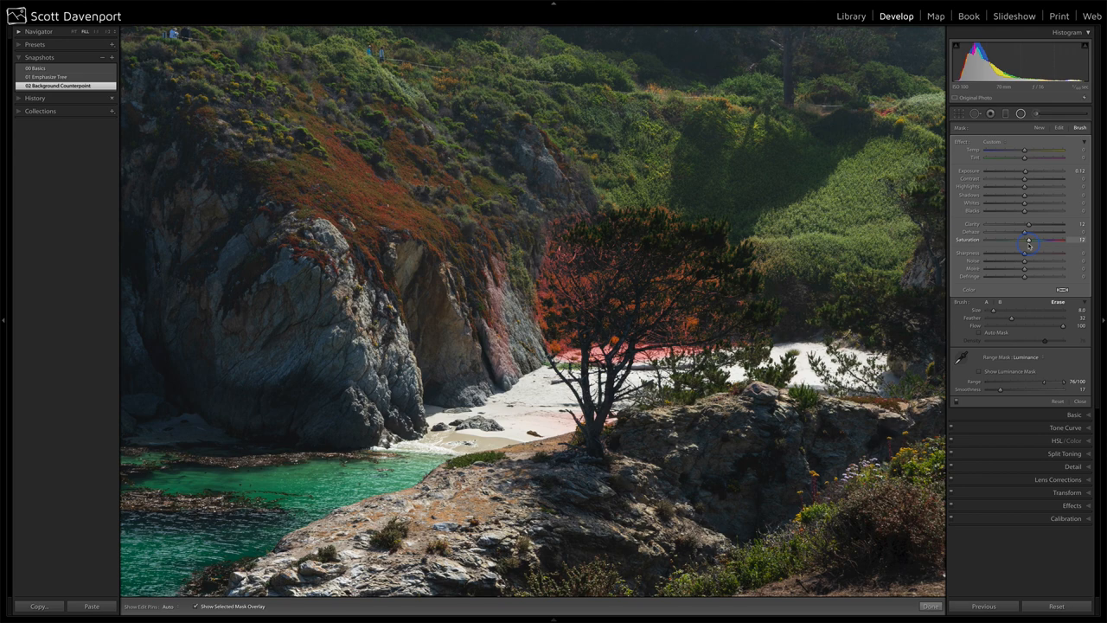
mouse_move(695, 292)
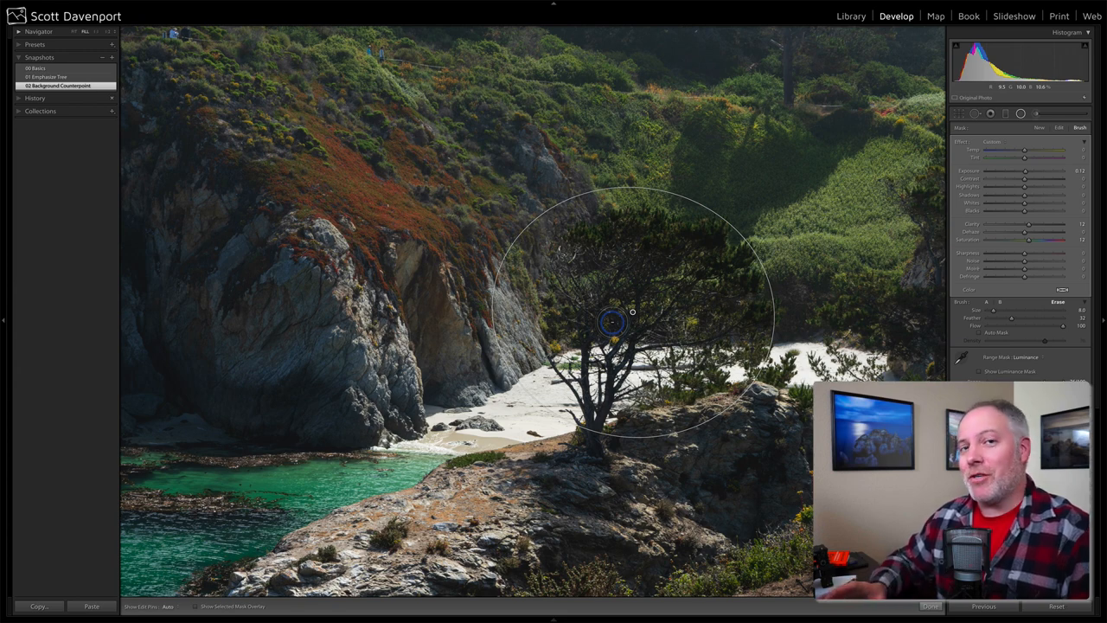
click(980, 370)
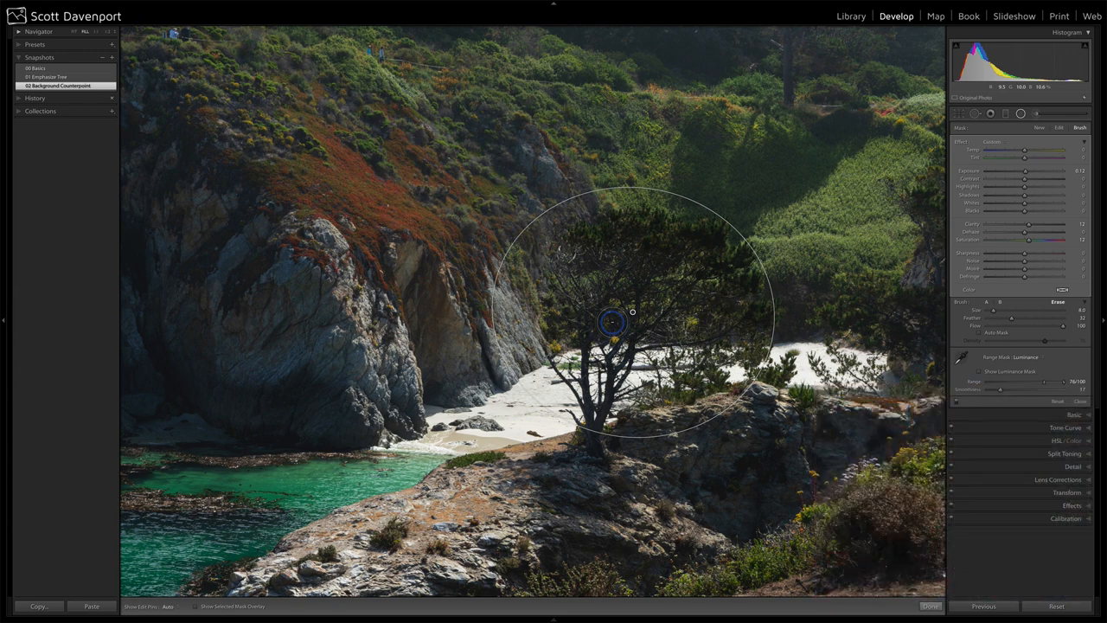